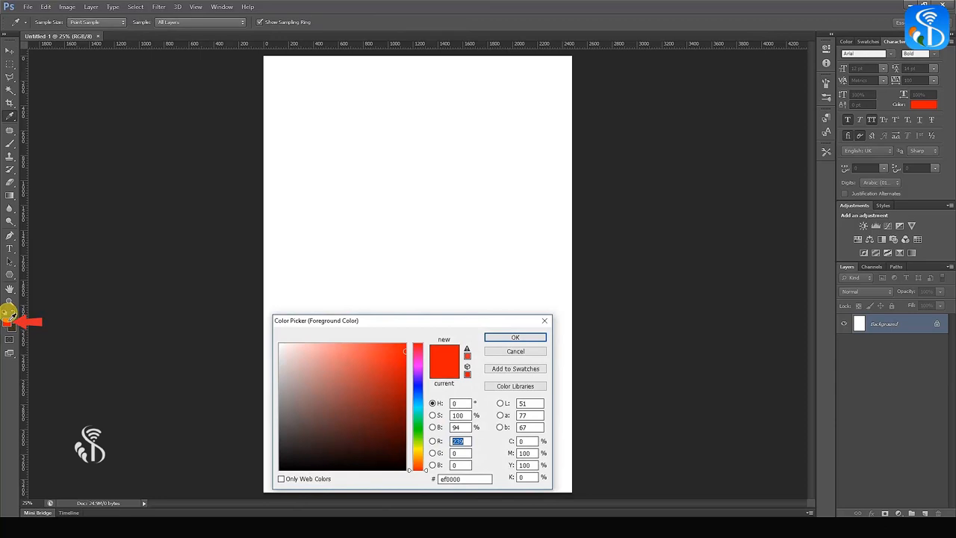
# Step: Confirm a mid grey foreground colour for filling the white Background layer
pyautogui.click(515, 337)
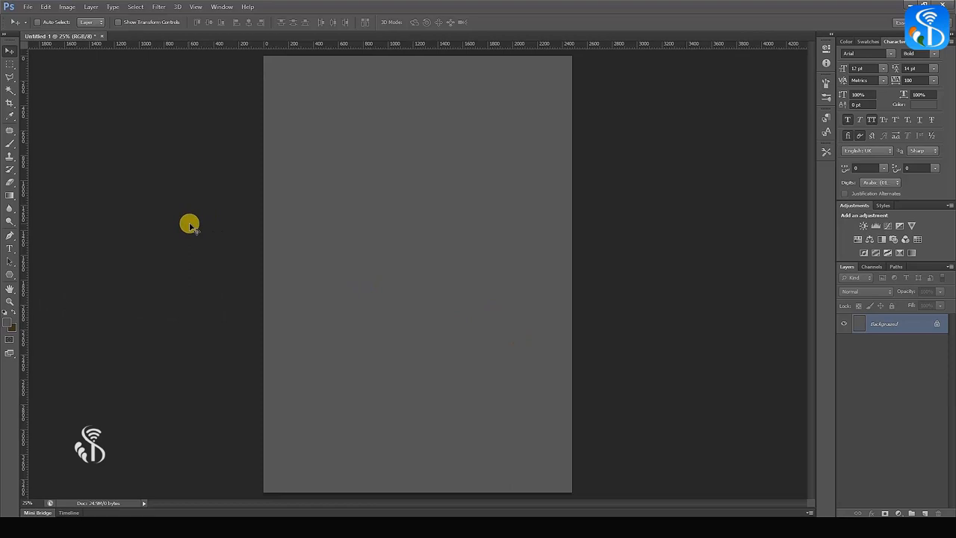
# Step: Add an empty layer and mark a rectangular marquee inset from the page edges
pyautogui.click(903, 499)
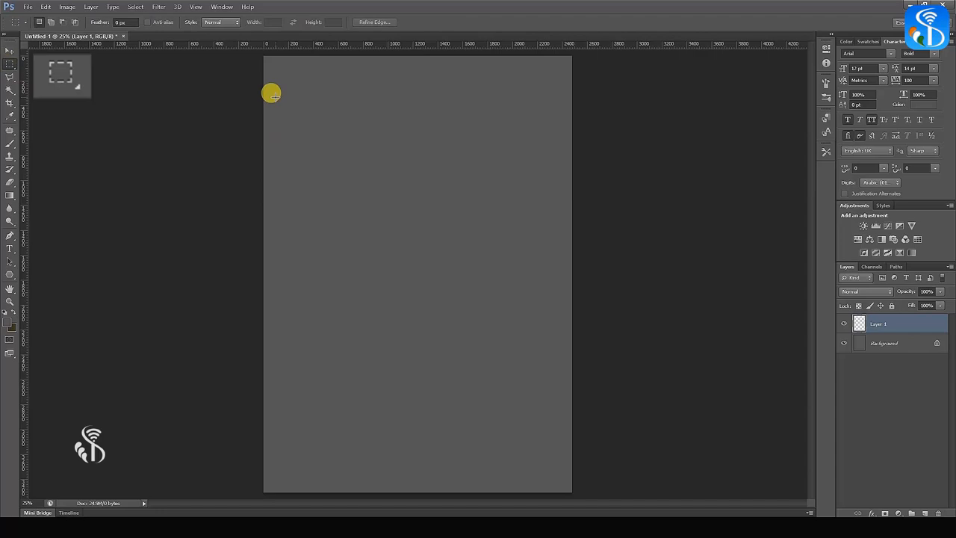
pyautogui.moveTo(272, 93); pyautogui.dragTo(552, 471)
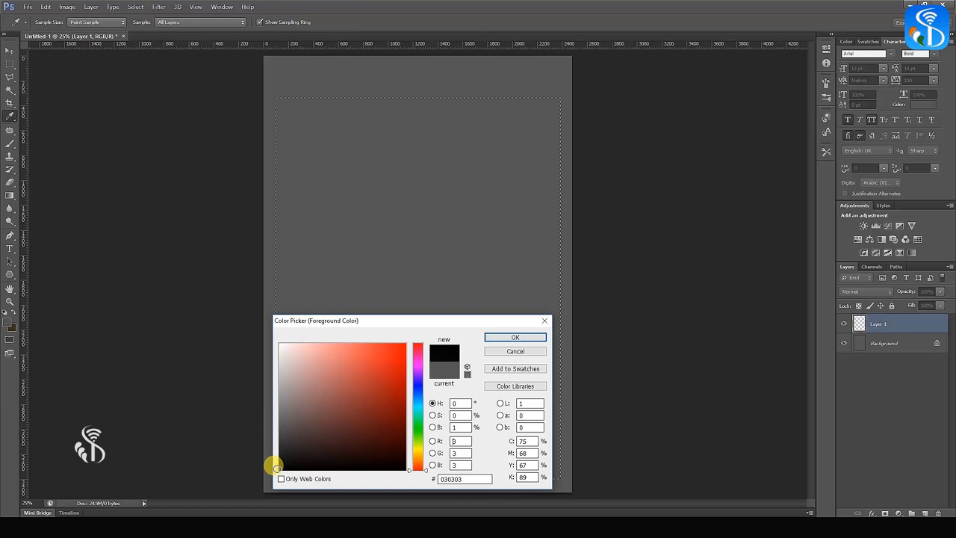
# Step: Confirm black as the paint colour and fill the marked rectangle with it
pyautogui.click(514, 337)
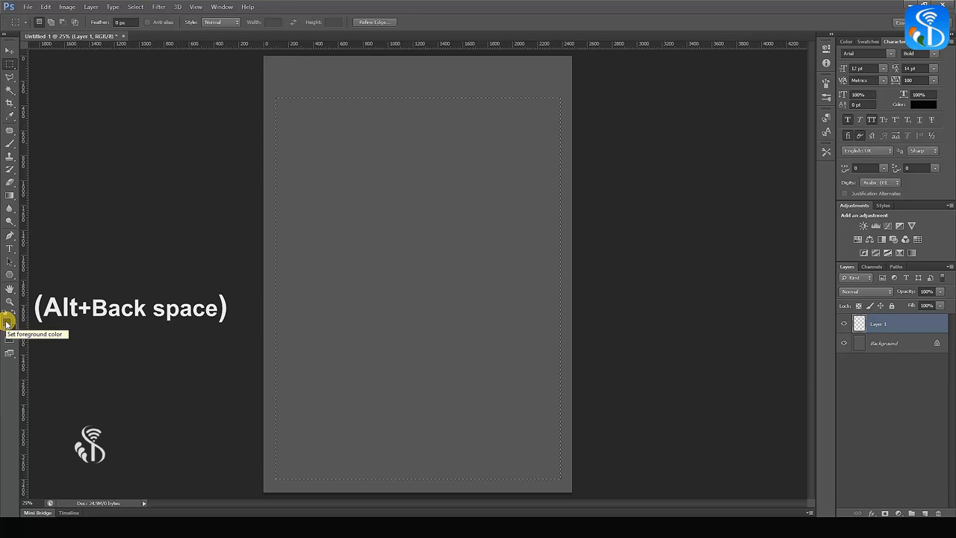
pyautogui.press('alt+BackSpace')
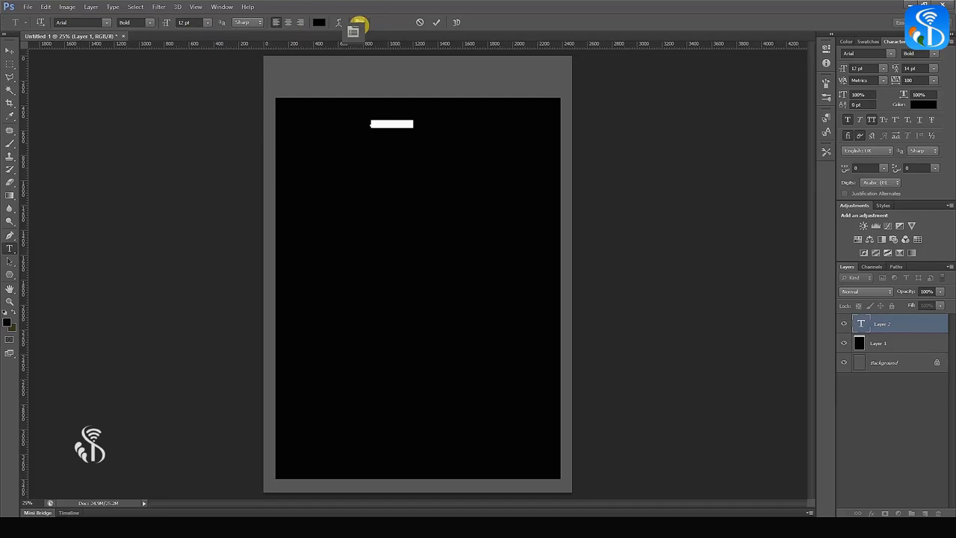
# Step: Enlarge the title's font size in the Character panel and colour the text red
pyautogui.click(911, 69)
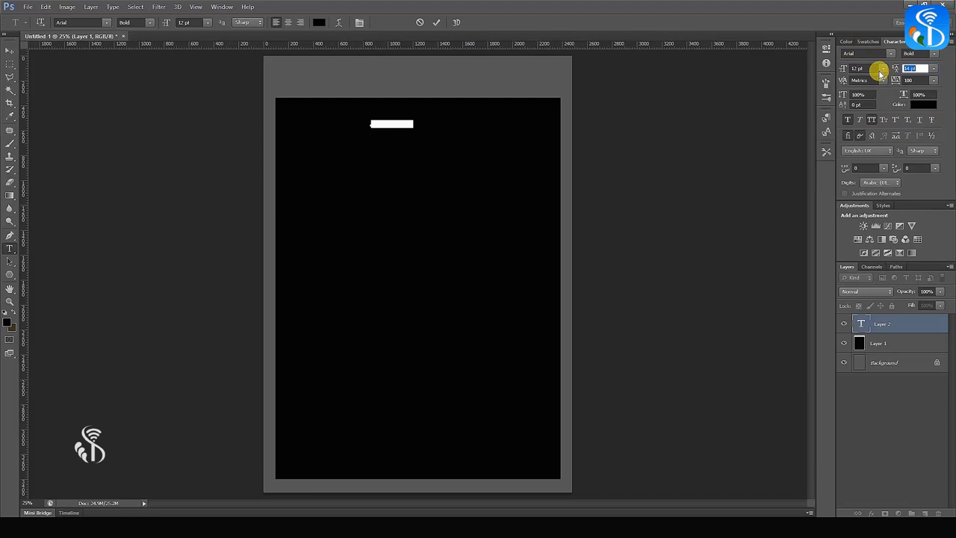
pyautogui.click(920, 105)
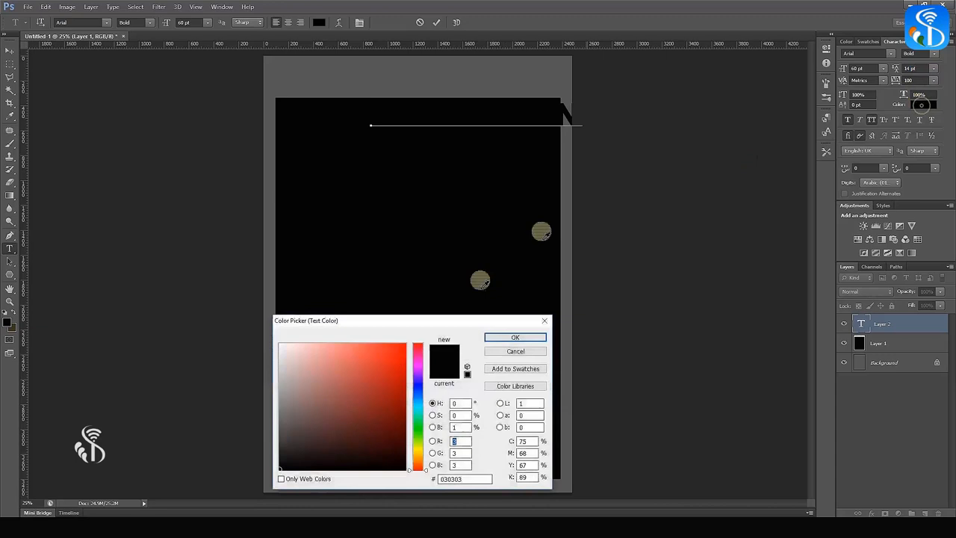
pyautogui.click(513, 338)
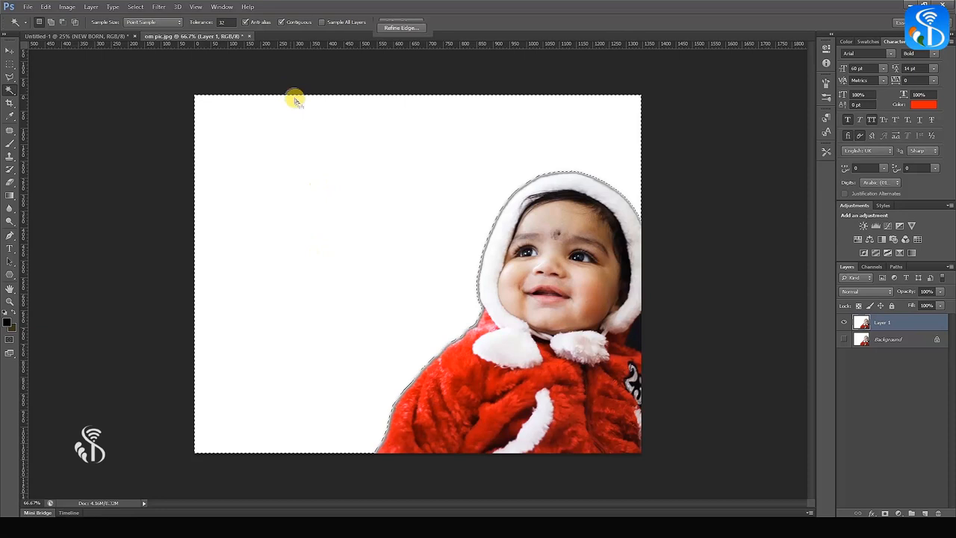
# Step: Bring up Refine Edge for the inverted Magic Wand selection of the baby
pyautogui.click(400, 27)
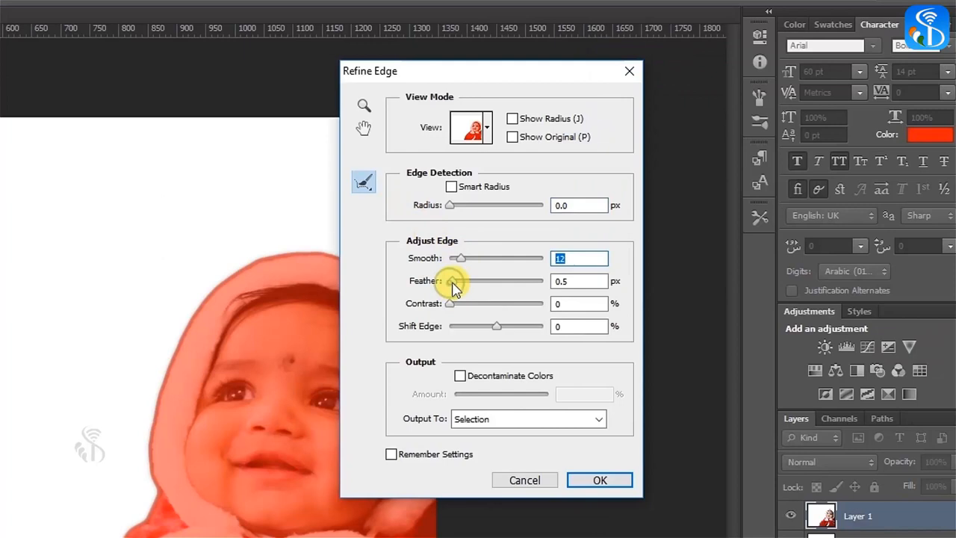
# Step: Soften the baby selection's edge with the Smooth and Feather settings
pyautogui.click(599, 480)
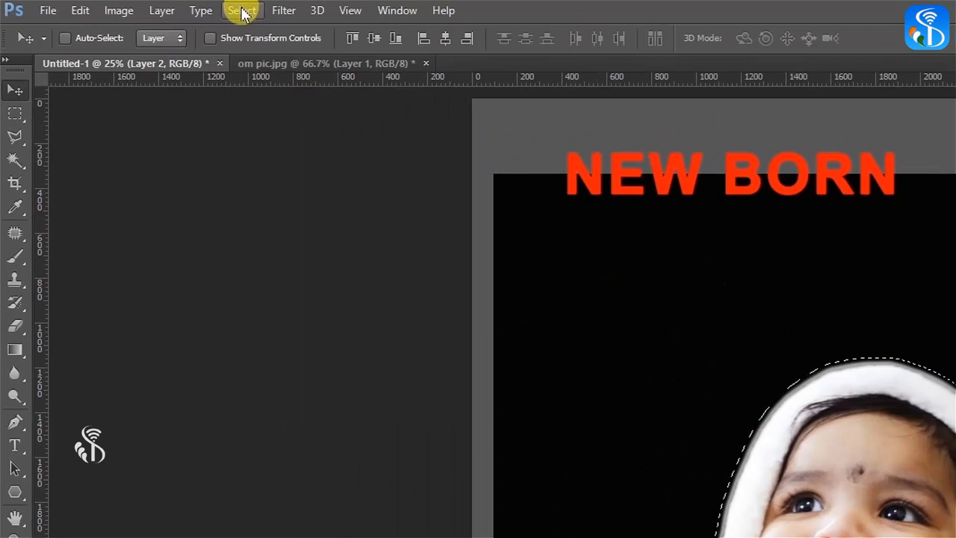
# Step: Save the baby selection as a named new channel via Save Selection
pyautogui.click(242, 9)
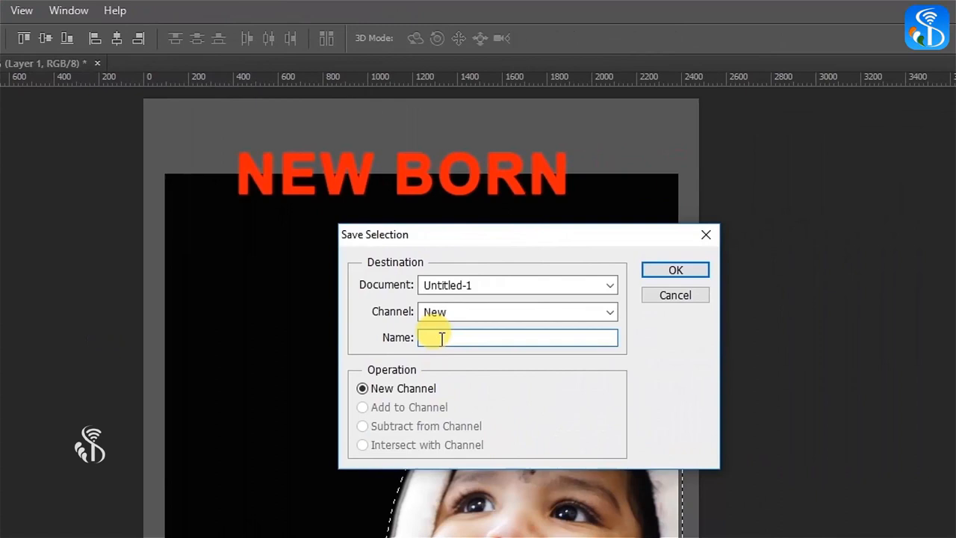
pyautogui.click(675, 269)
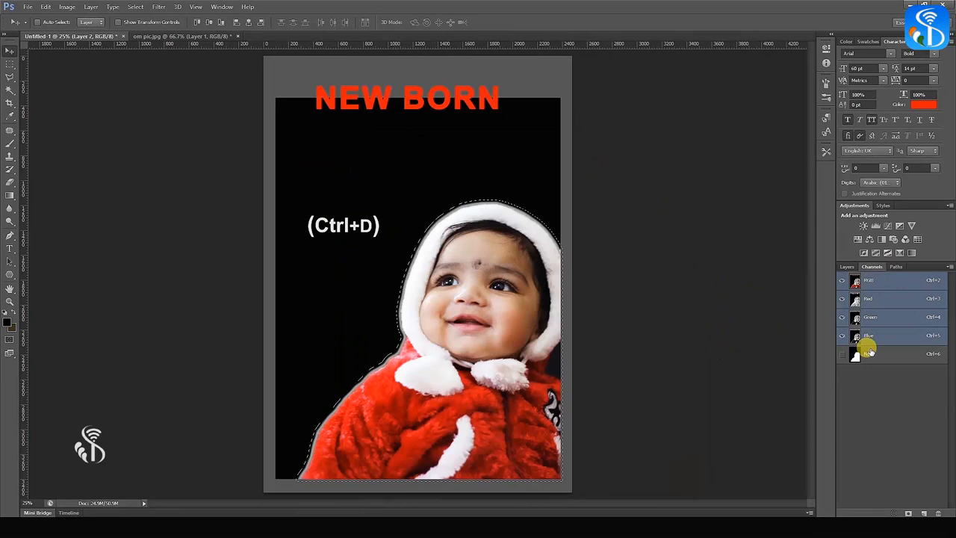
# Step: Deselect to clear the outline from around the baby
pyautogui.click(134, 6)
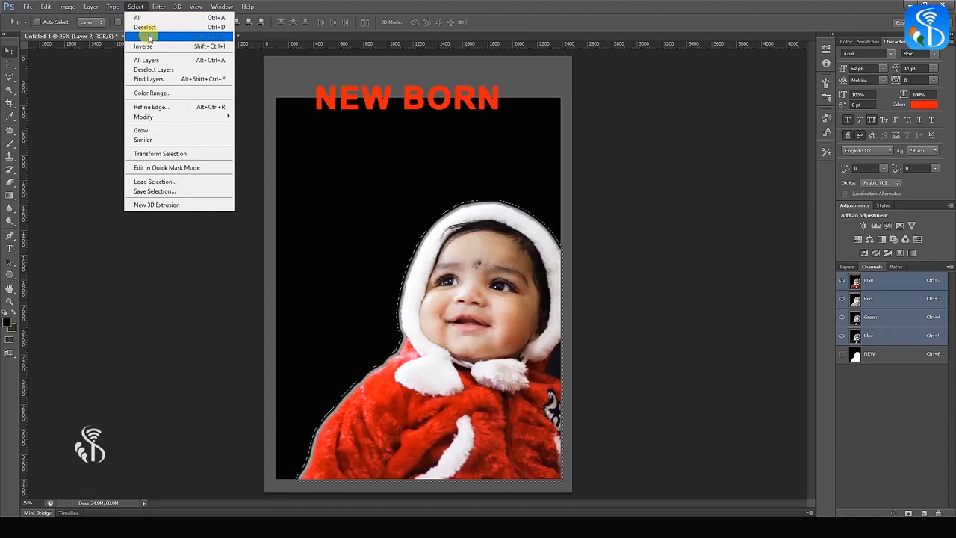
pyautogui.click(144, 27)
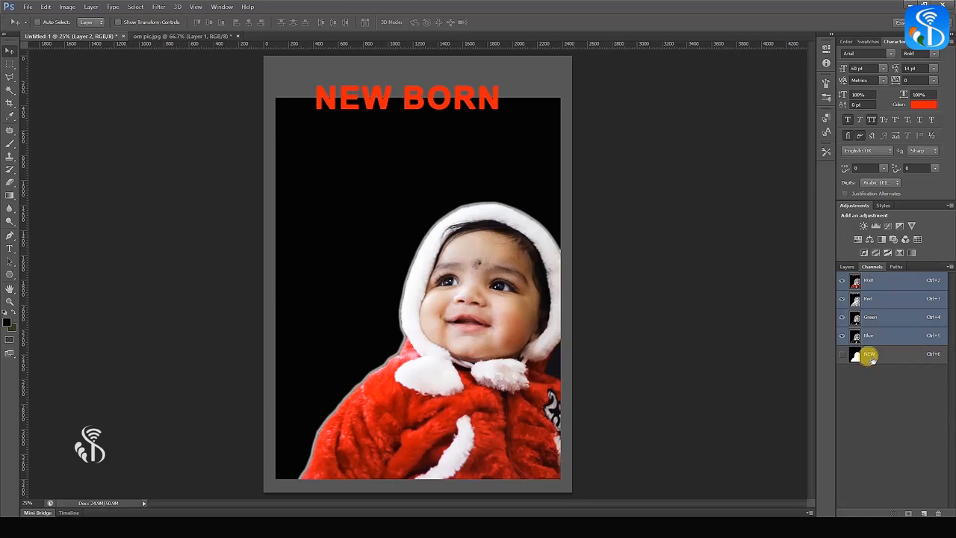